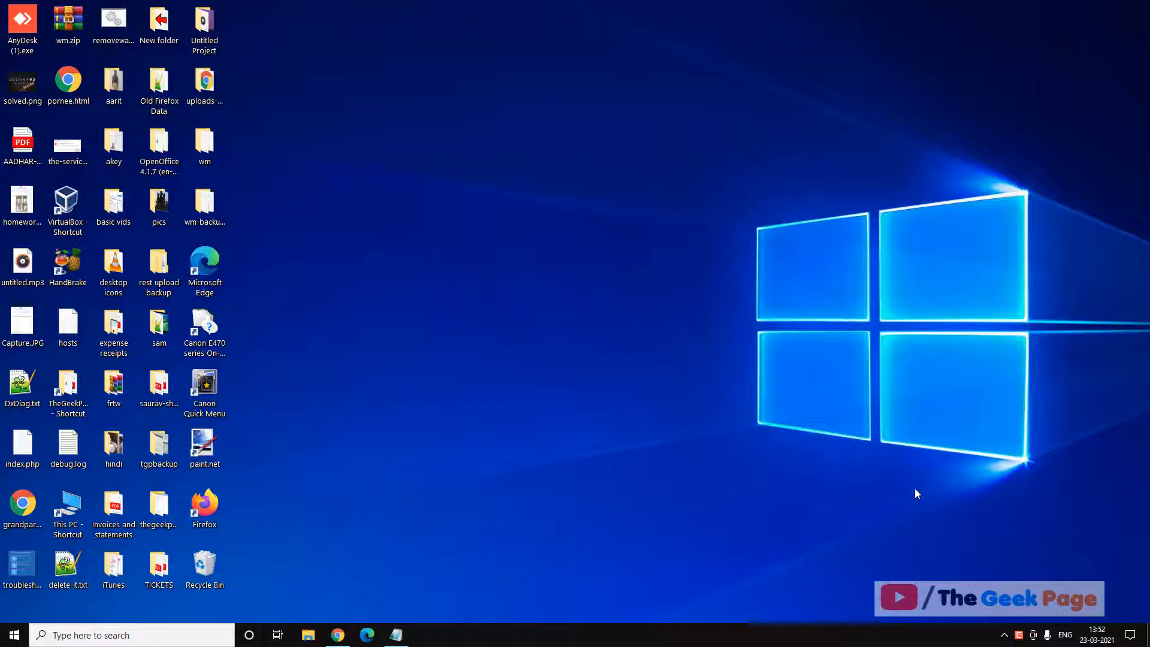
mouse_move(405, 249)
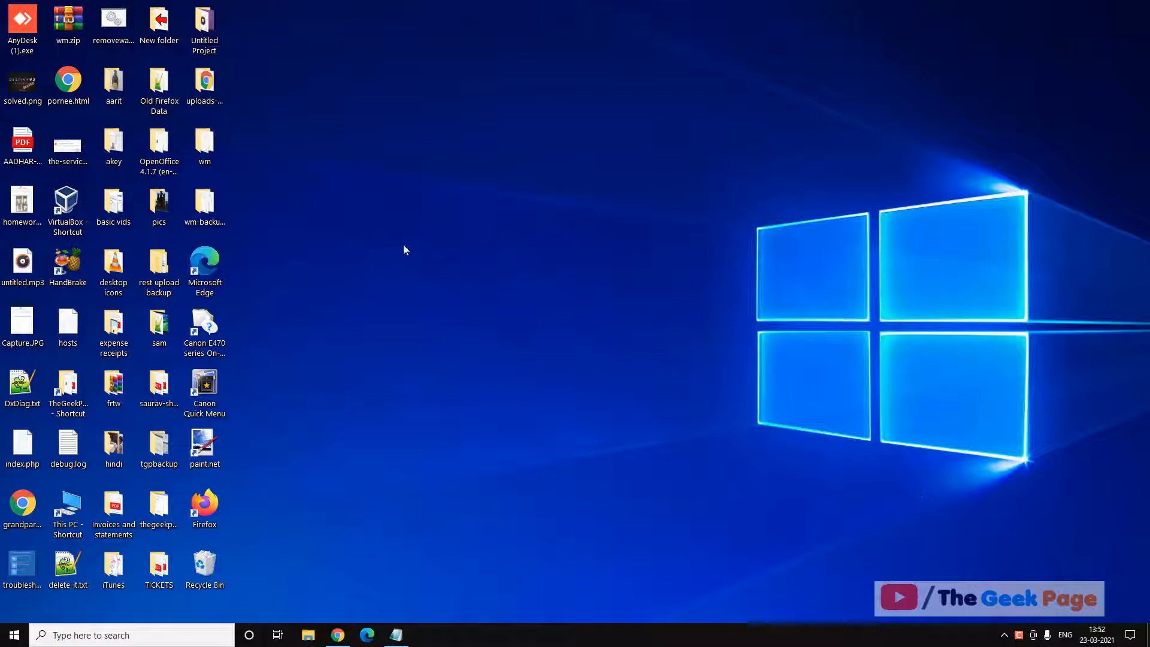
Set the Microsoft Edge shortcut to run as administrator in its Compatibility properties
right_click(205, 259)
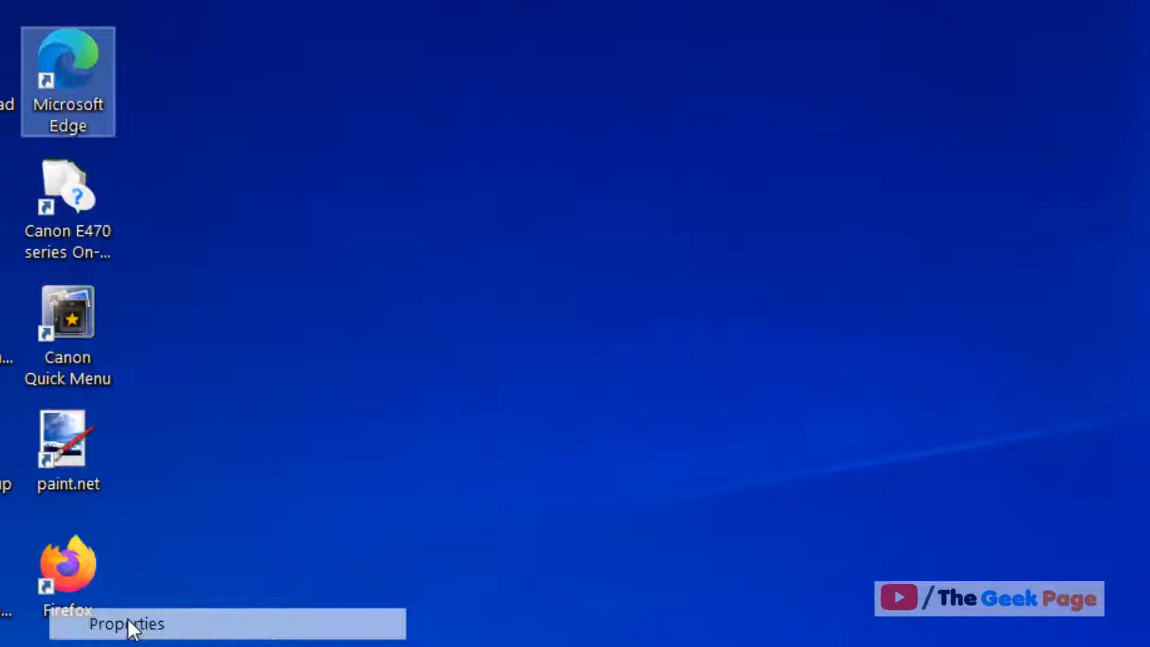
left_click(125, 623)
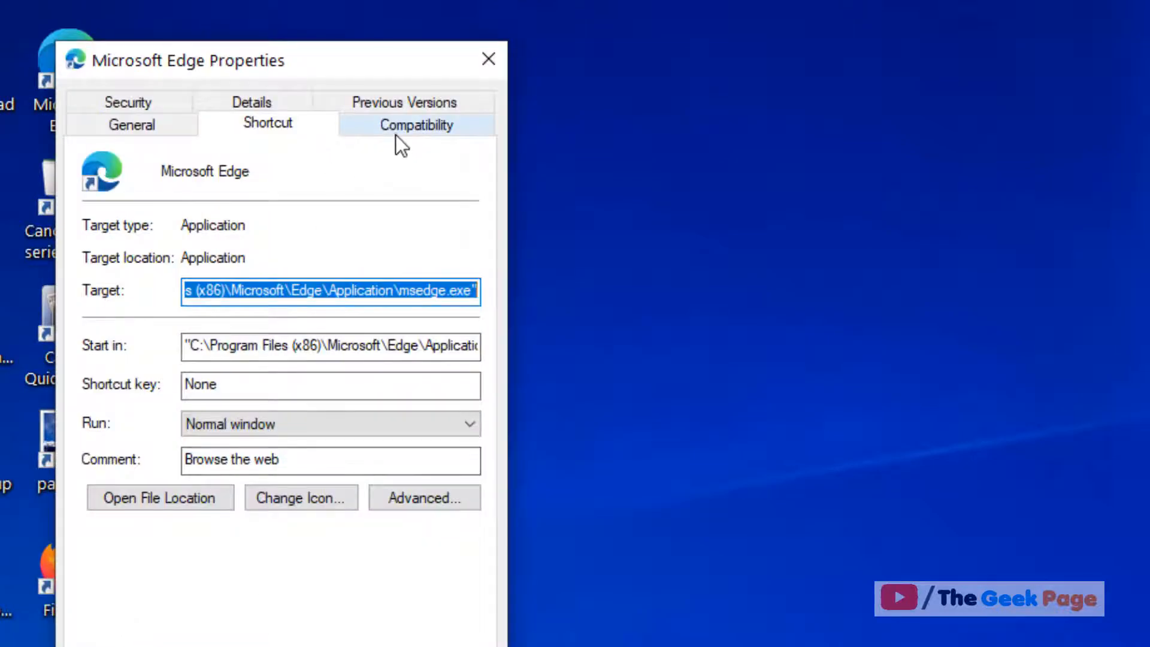
left_click(416, 124)
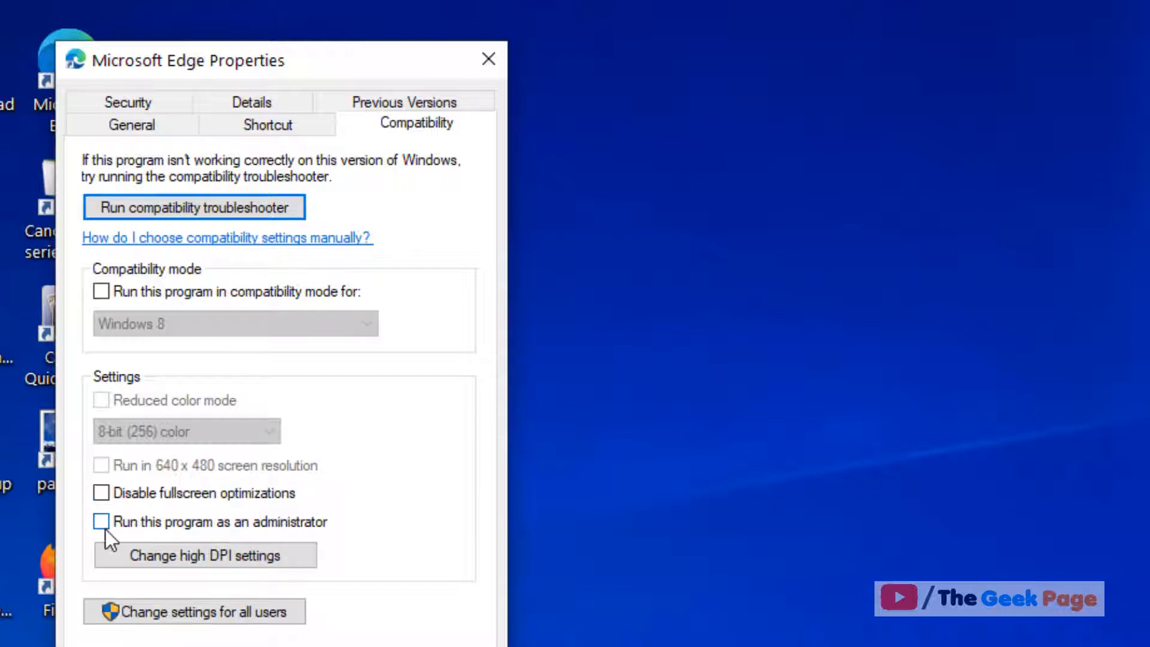
left_click(101, 521)
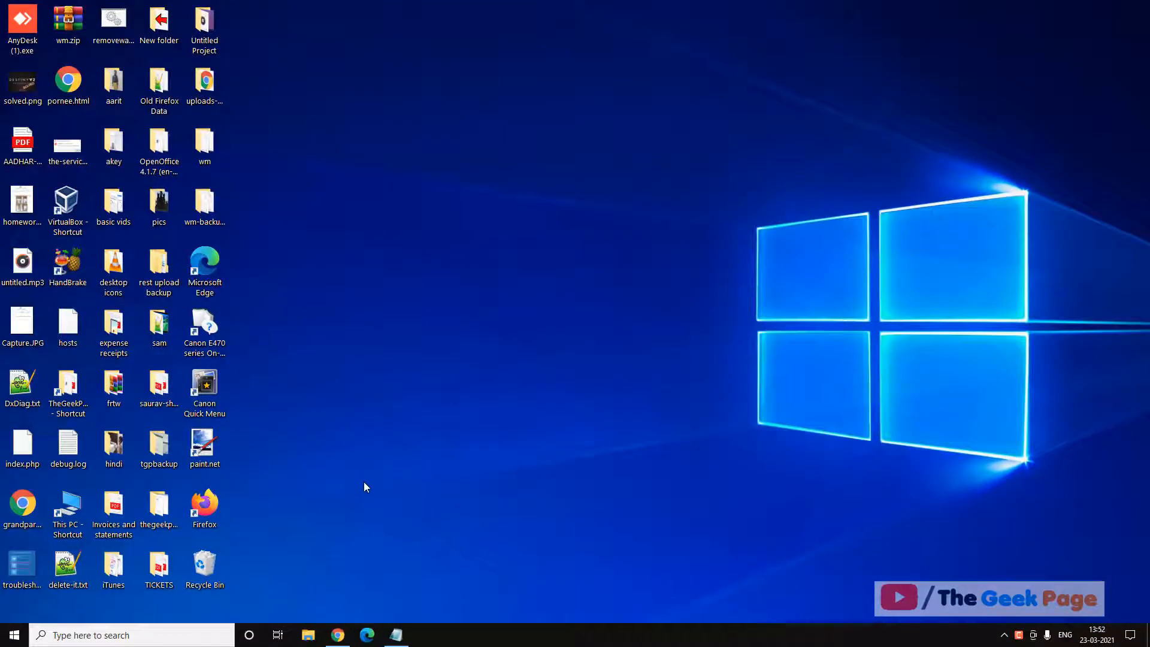
mouse_move(313, 350)
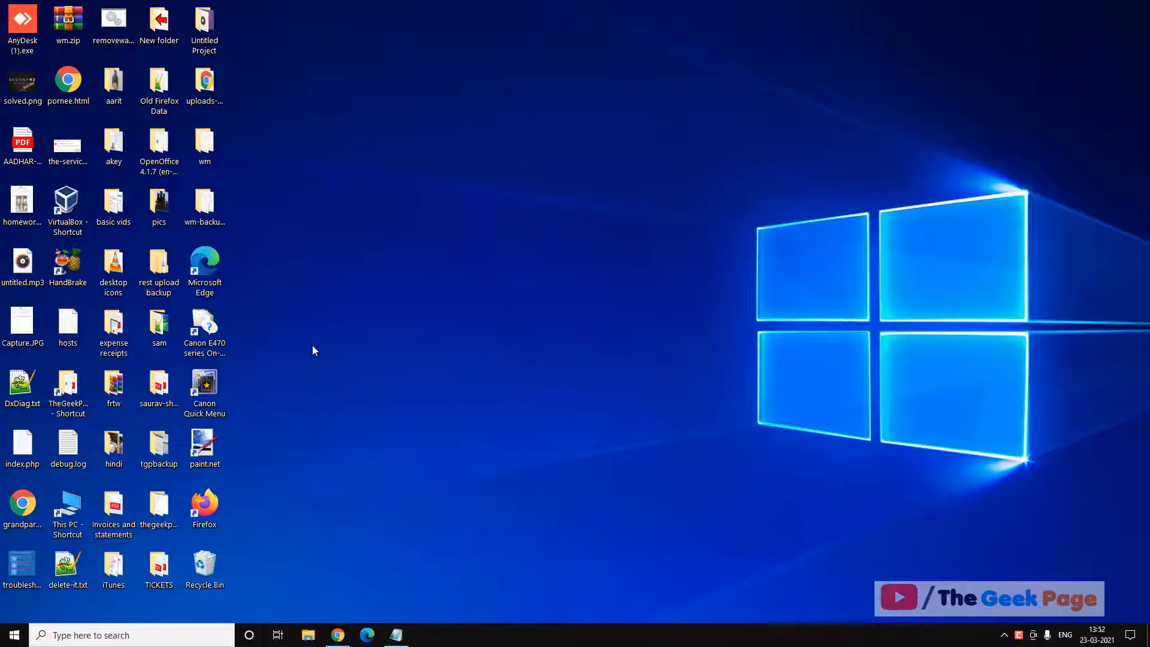
mouse_move(347, 350)
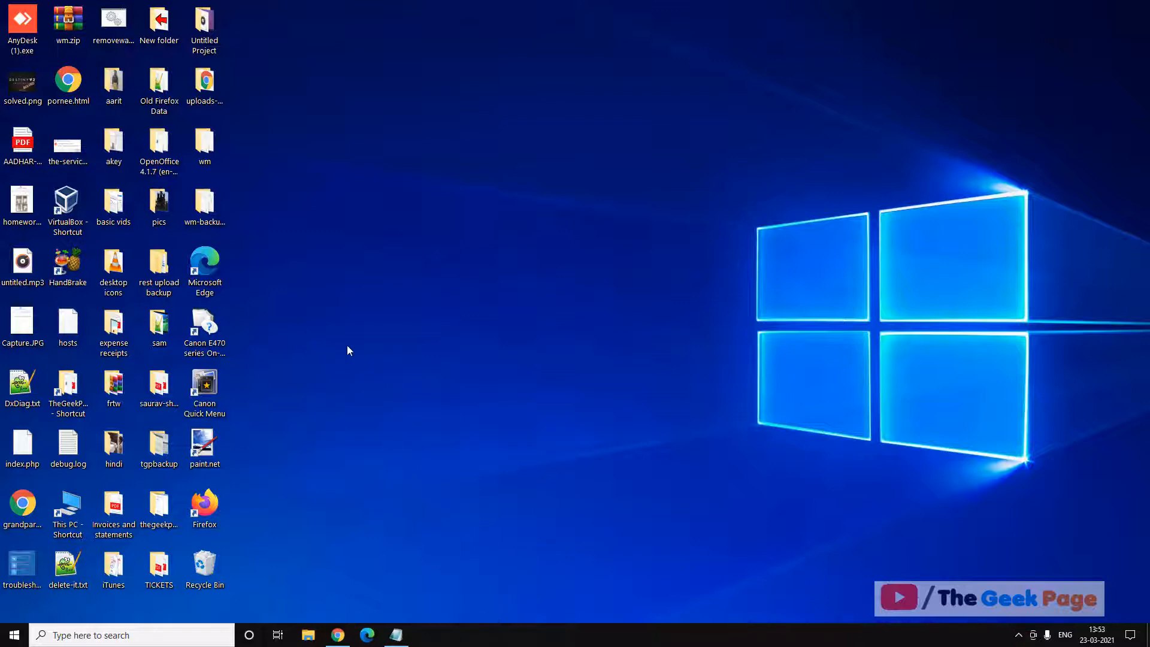
Bring the Notepad notes forward and highlight AdobePCD and the 64-bit line while reviewing
left_click(394, 634)
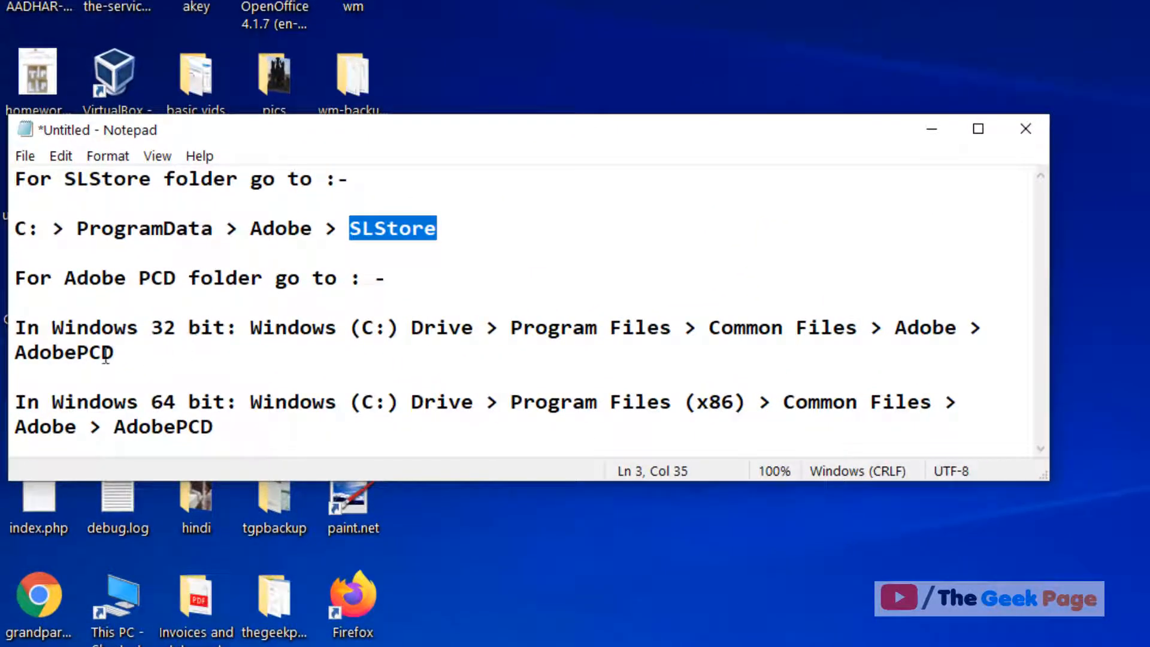
double_click(63, 352)
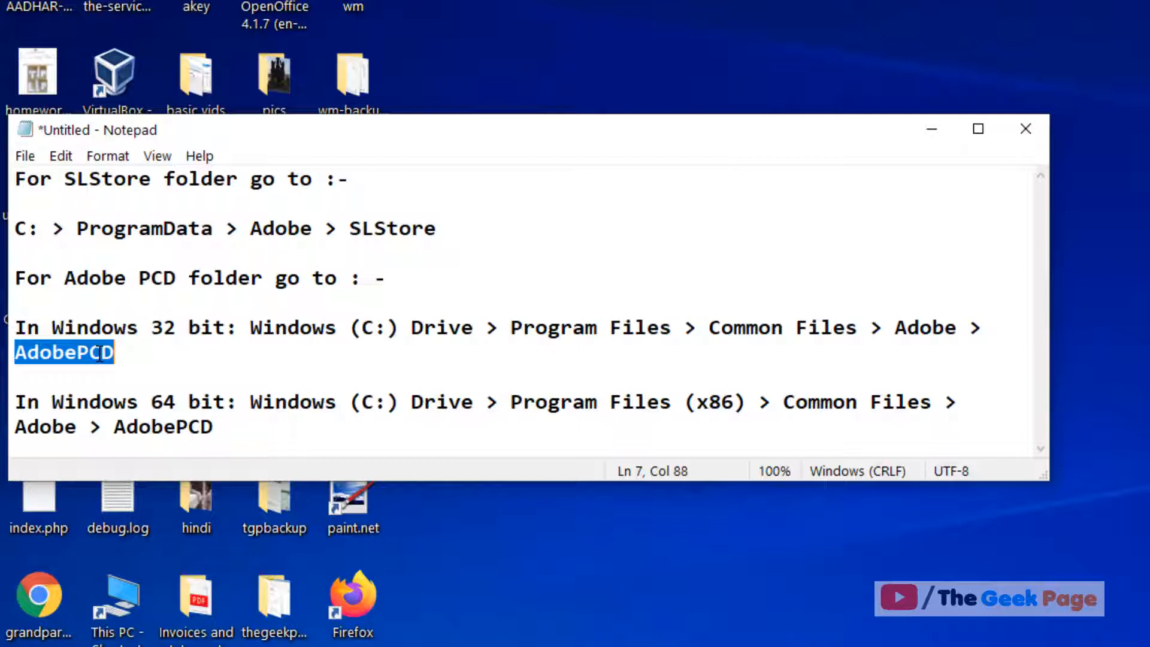
left_click(21, 228)
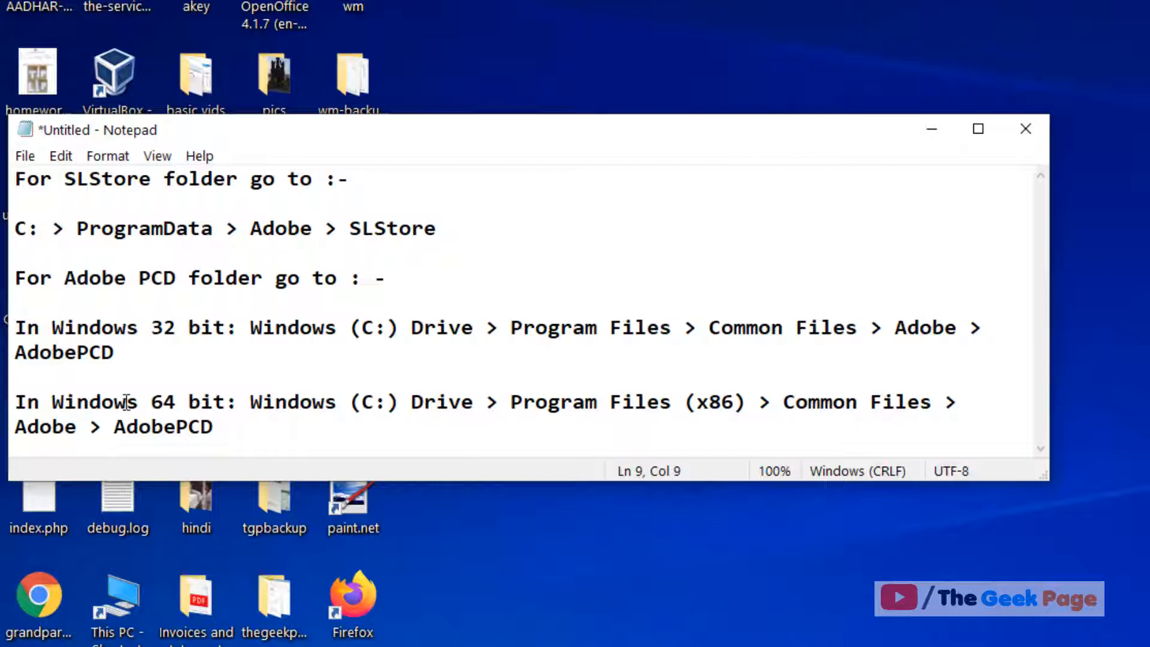
double_click(26, 402)
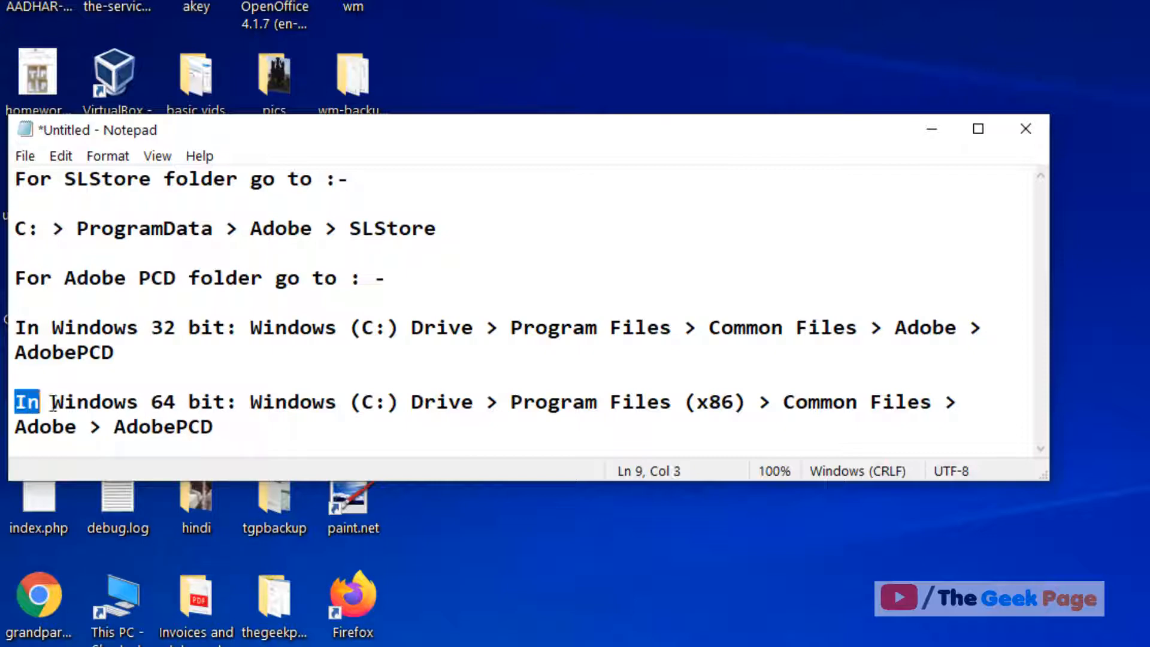
left_click(286, 426)
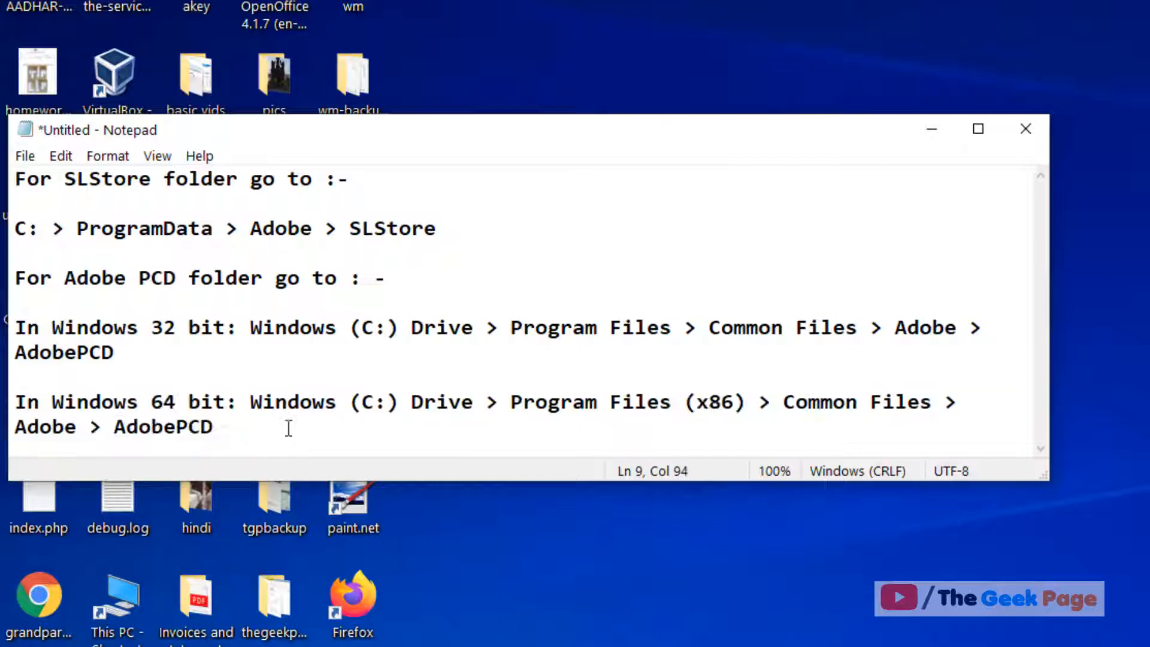
Highlight parts of the 64-bit SLStore path (C, Common) while reading it
double_click(367, 402)
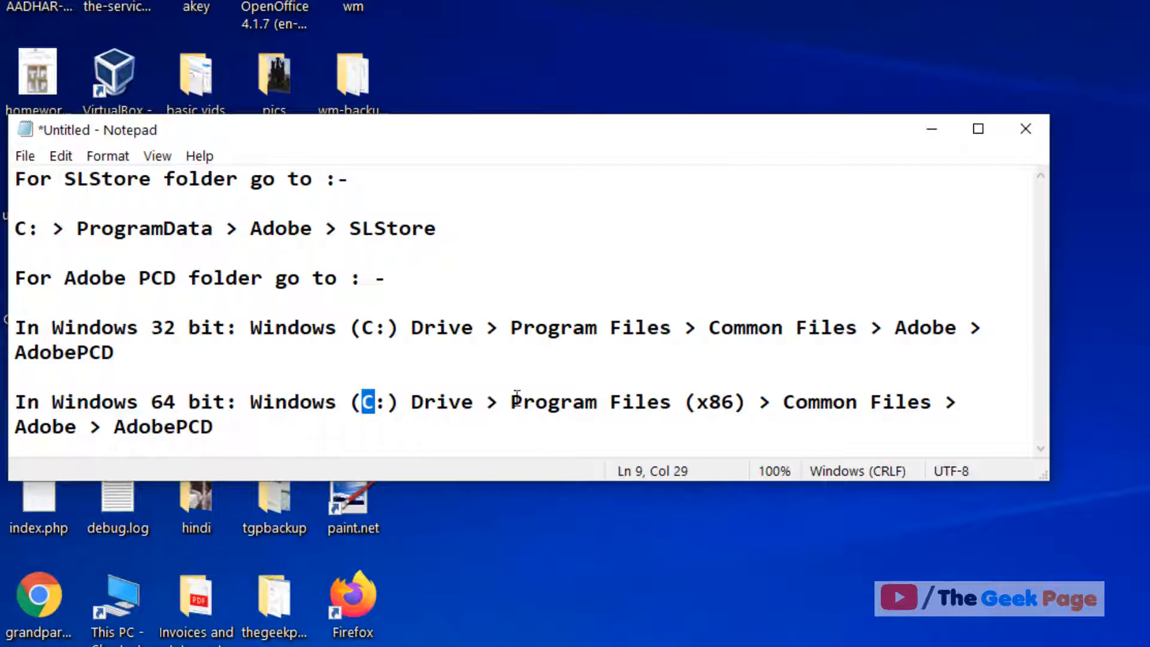
double_click(823, 403)
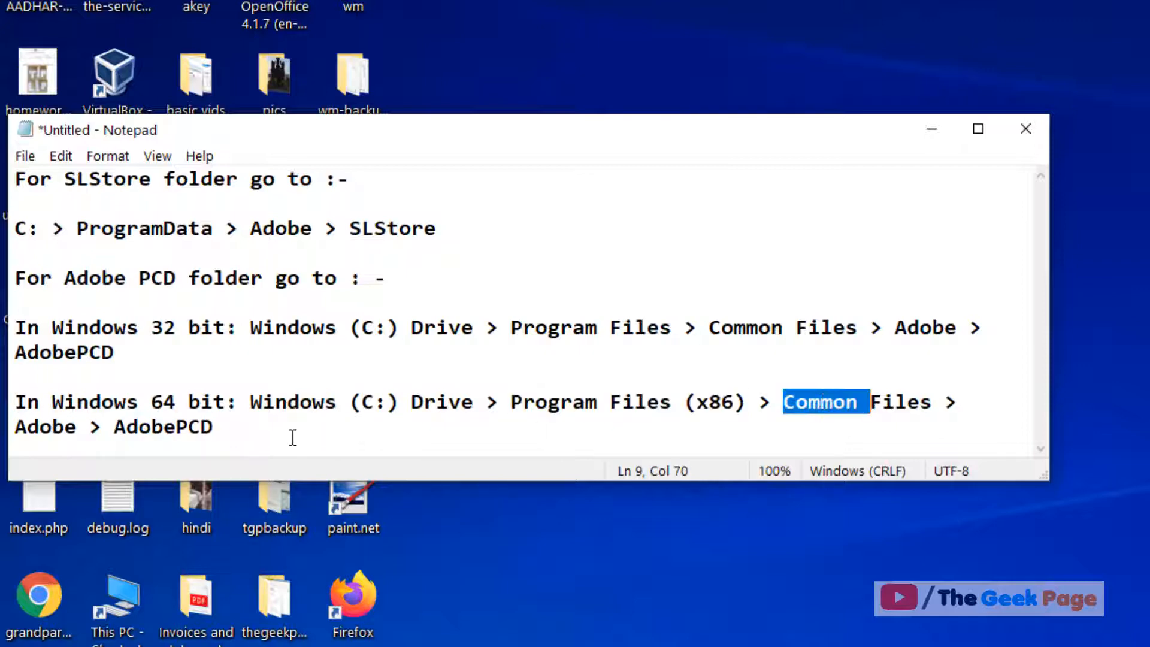
double_click(176, 426)
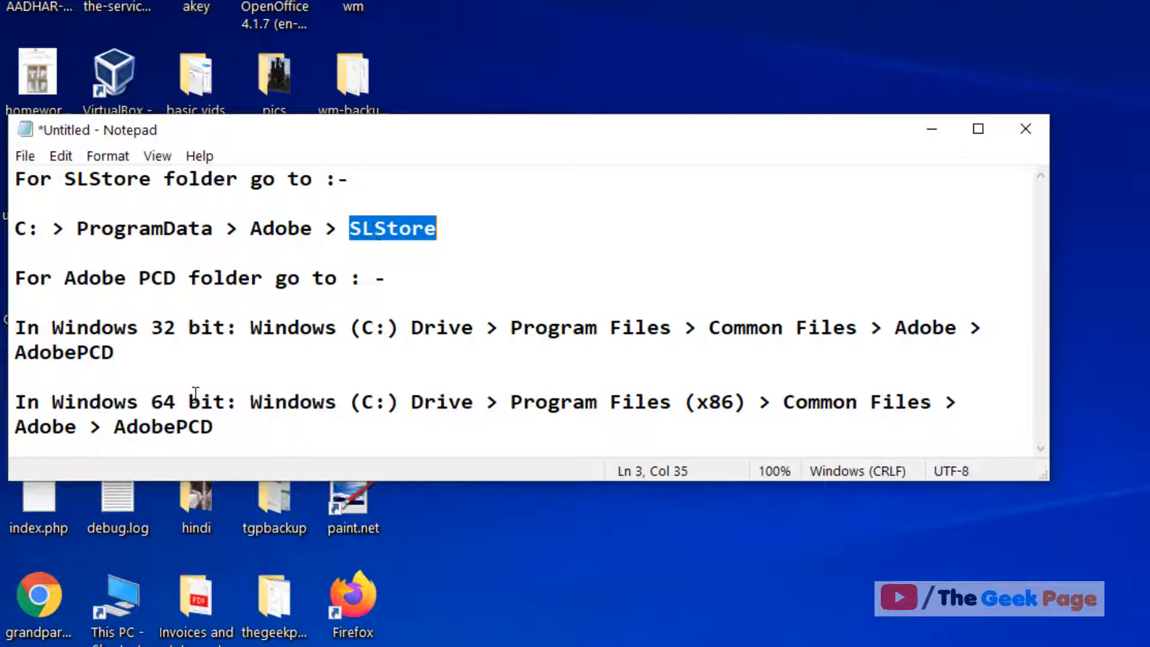
double_click(163, 426)
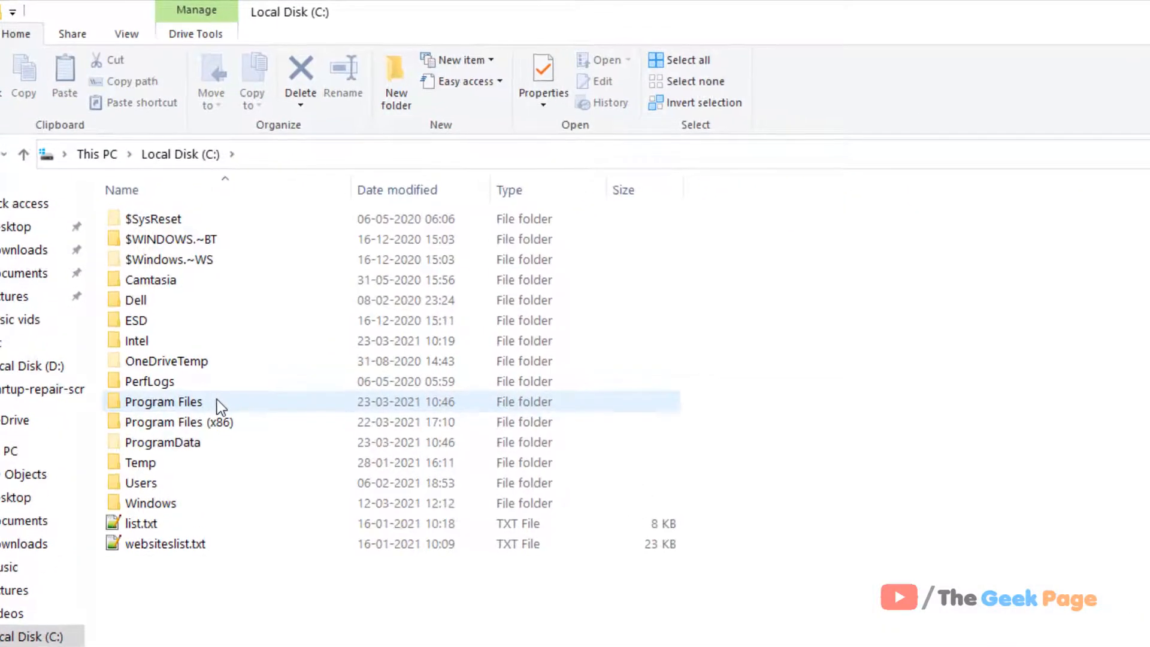
Navigate File Explorer from Local Disk (C:) into ProgramData\Adobe where SLStore is listed
left_click(139, 523)
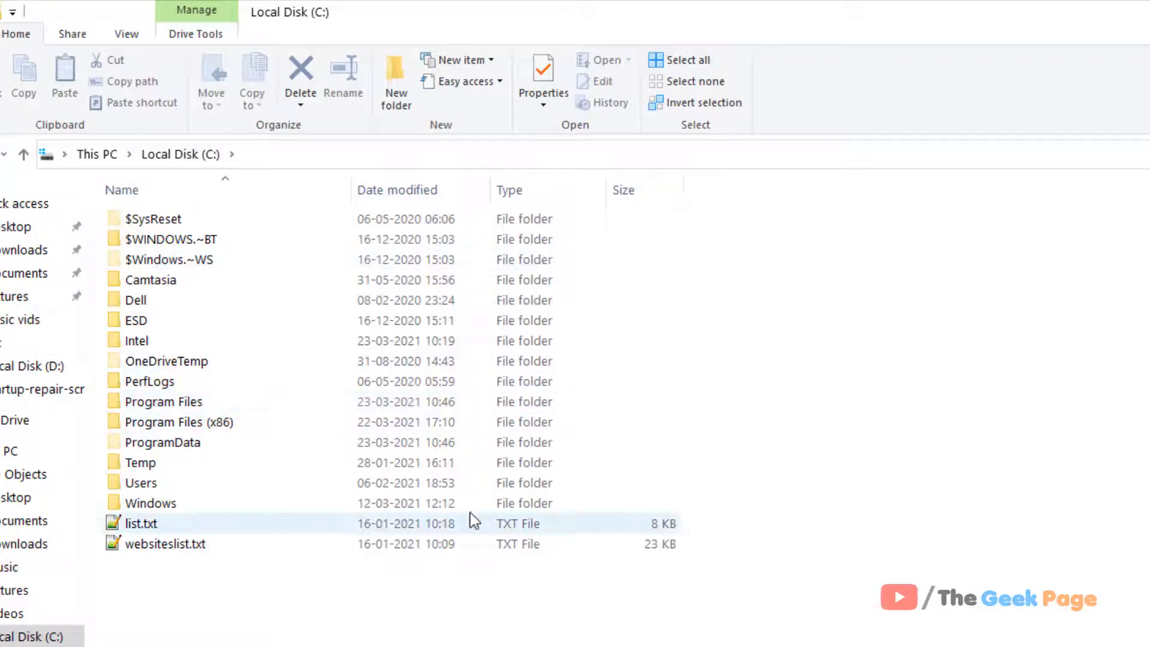
left_click(151, 503)
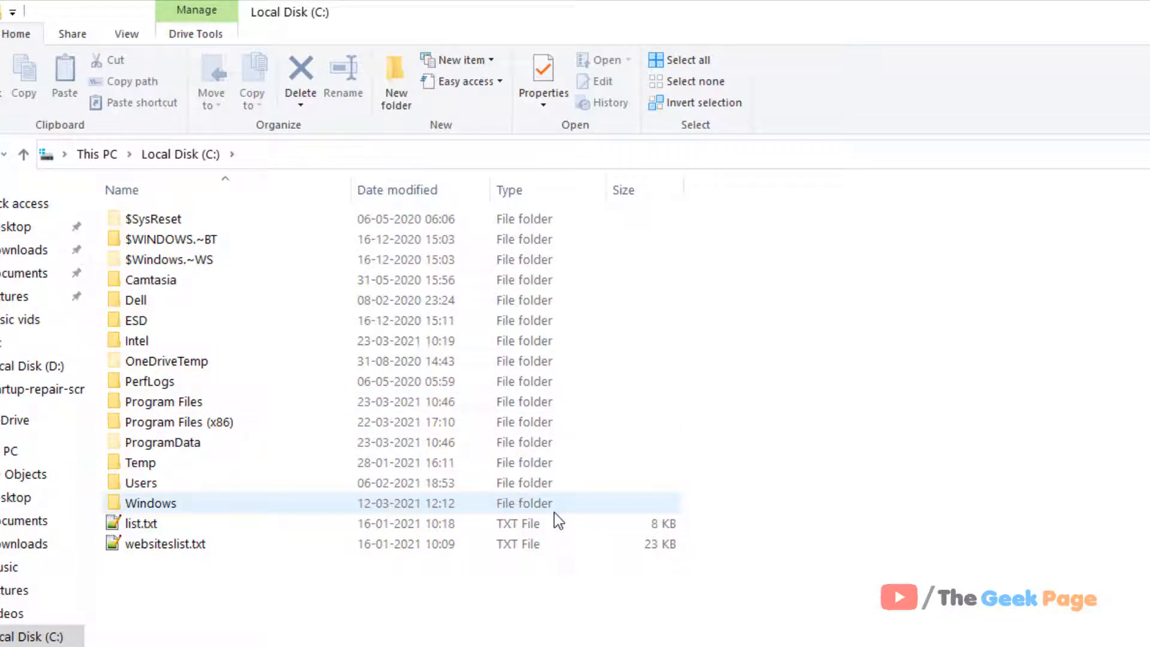
left_click(126, 34)
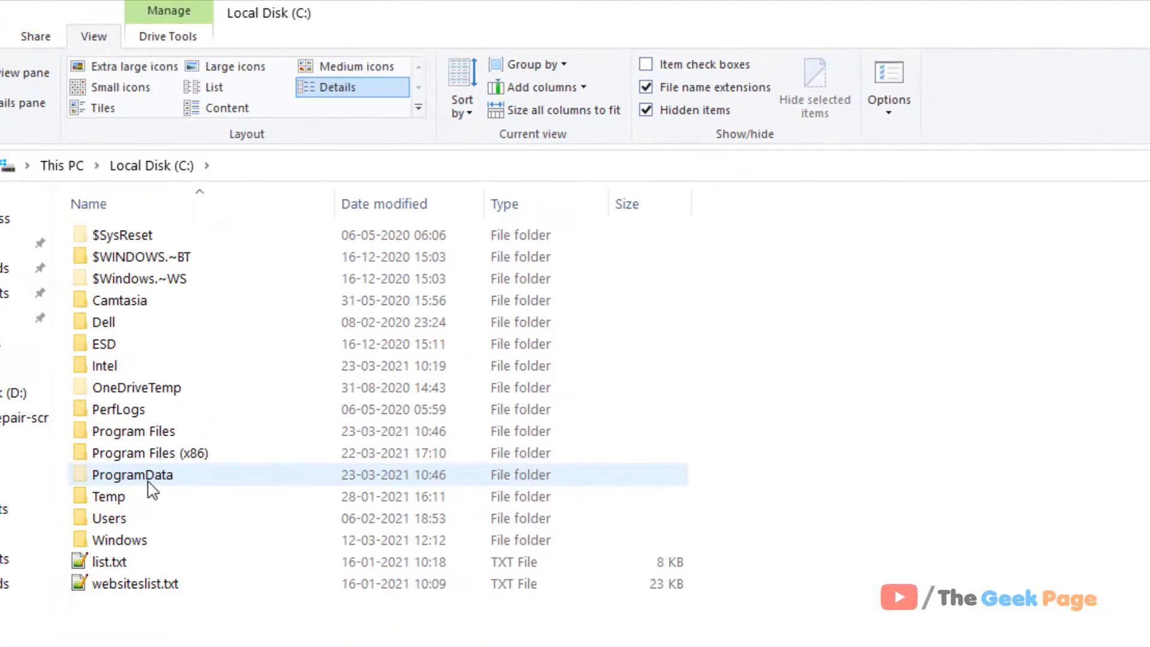
double_click(132, 475)
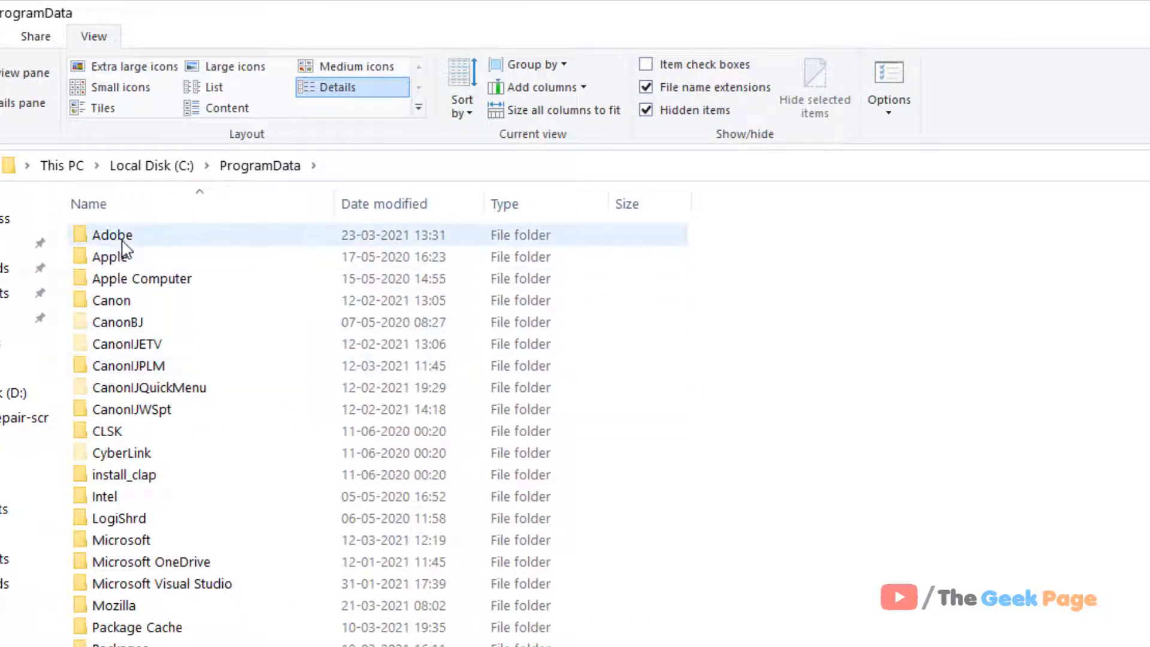
double_click(111, 233)
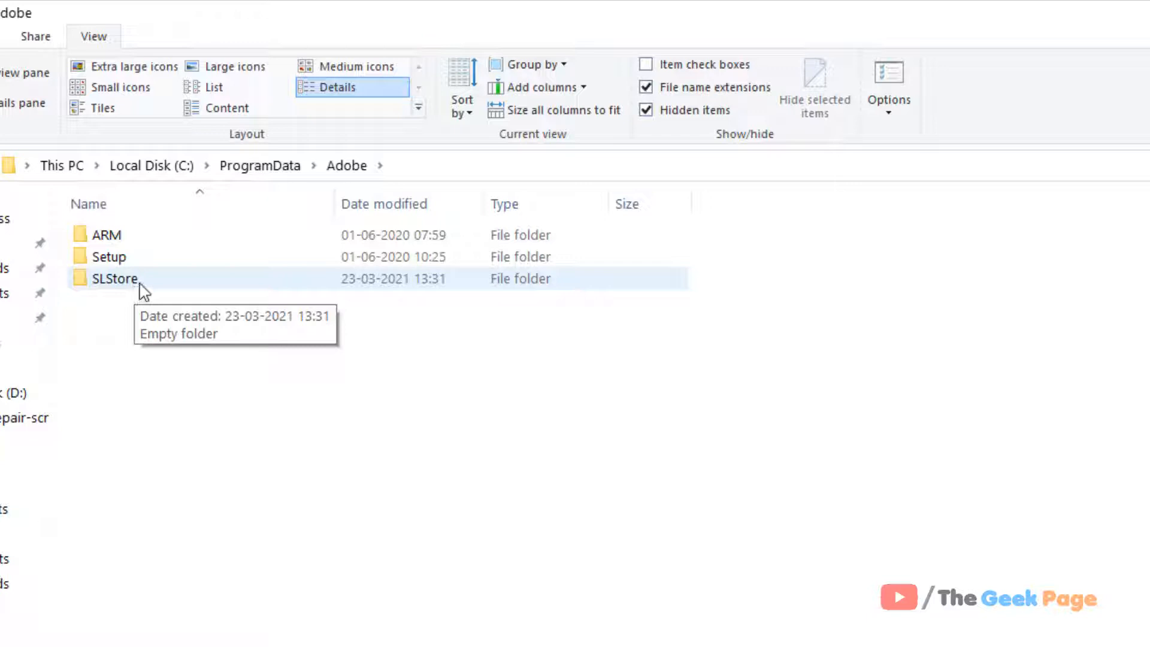
Show the SLStore folder's Security permissions and compare them with the Notepad notes
right_click(115, 279)
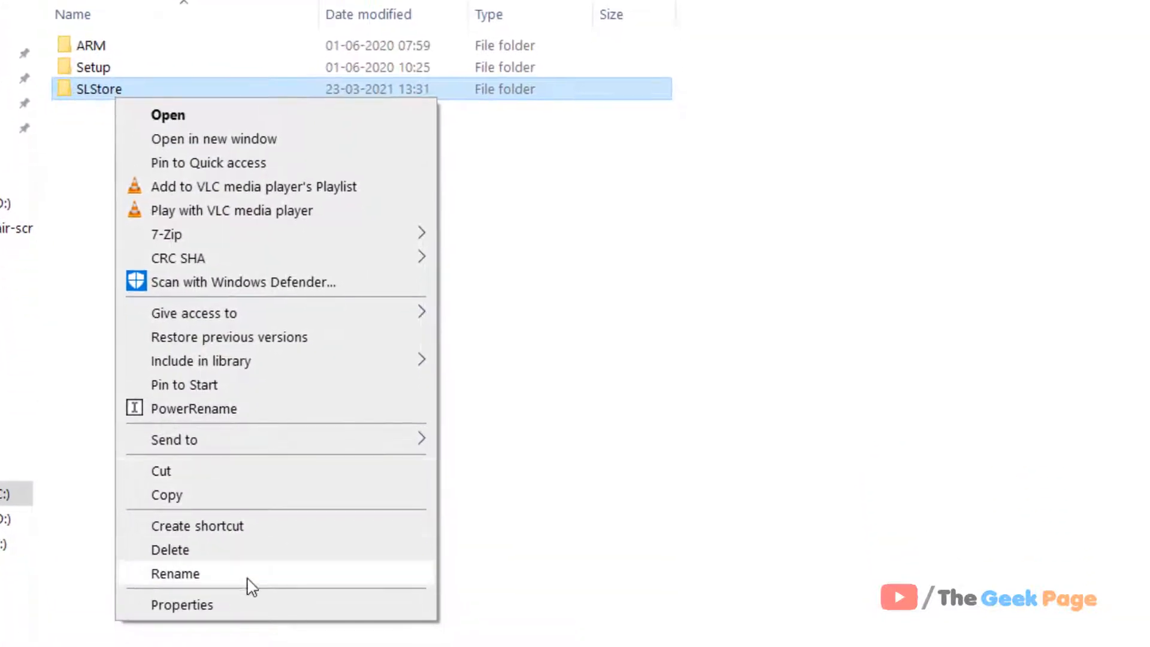
left_click(181, 603)
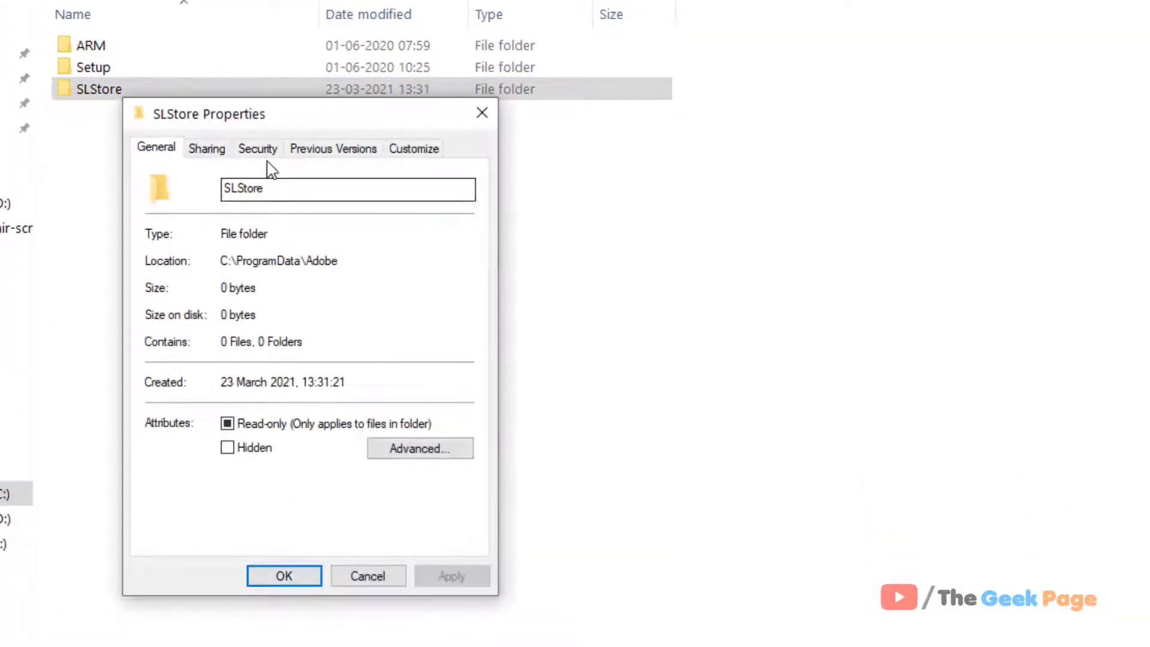
left_click(258, 148)
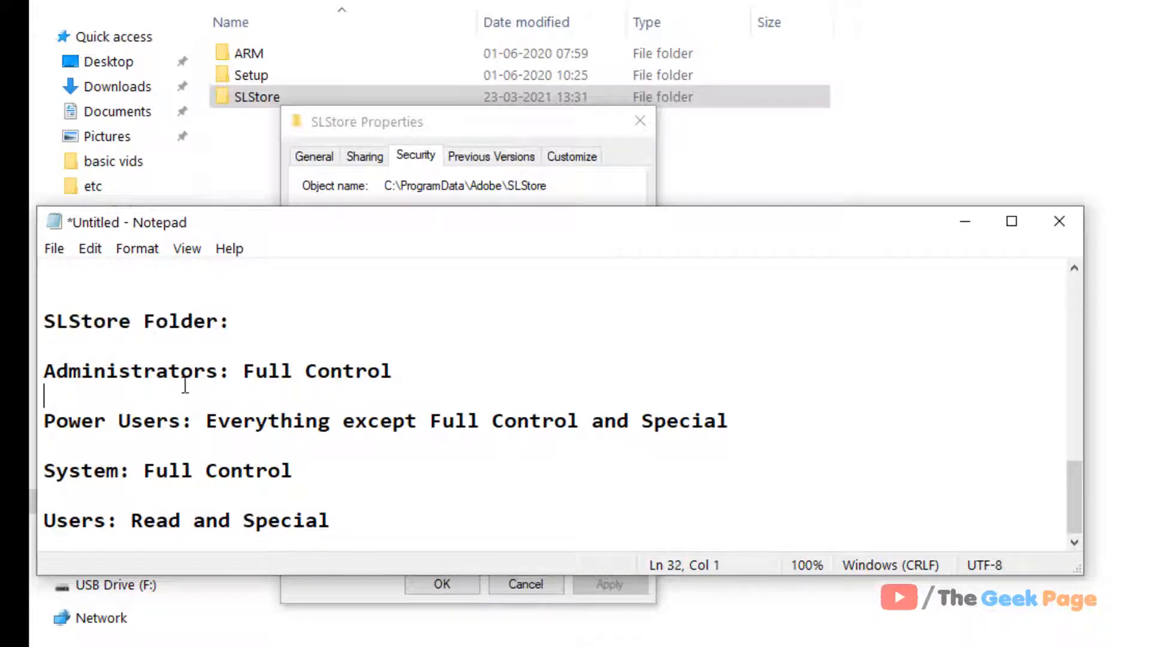
left_click_drag(246, 370, 392, 370)
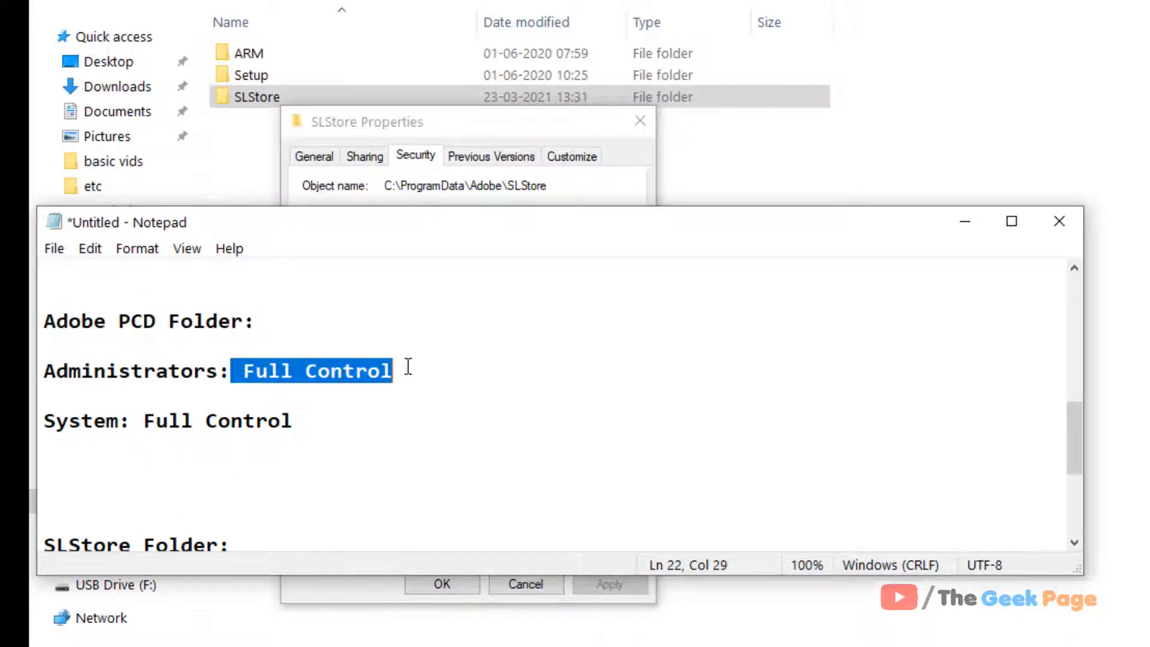
scroll("down", 3)
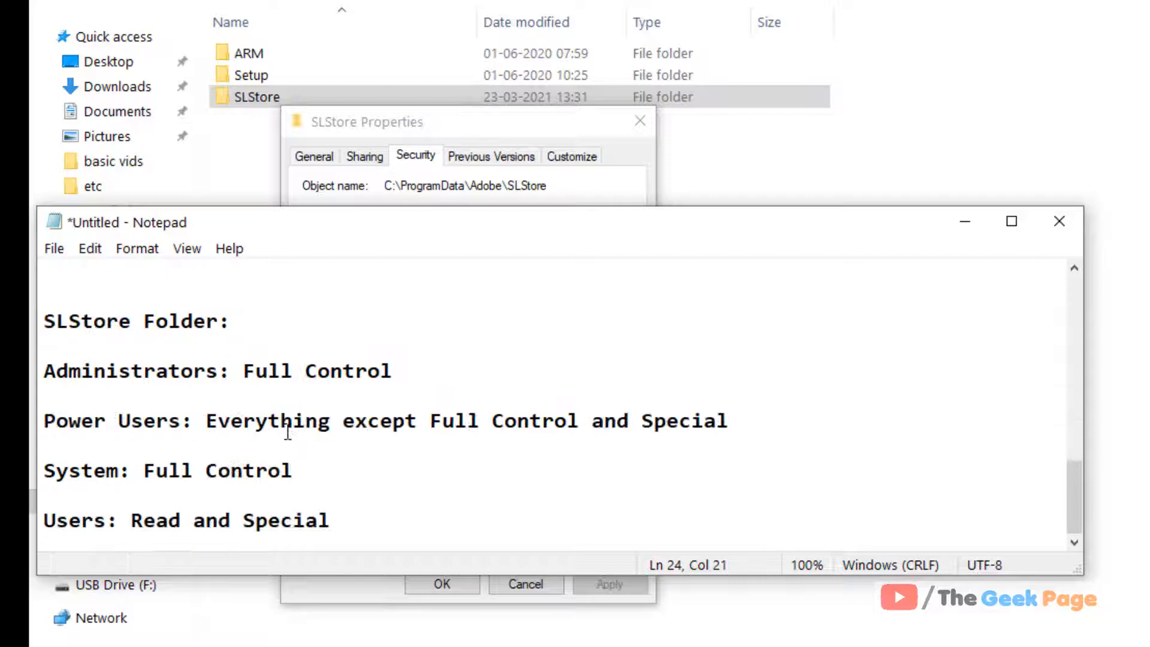
mouse_move(96, 377)
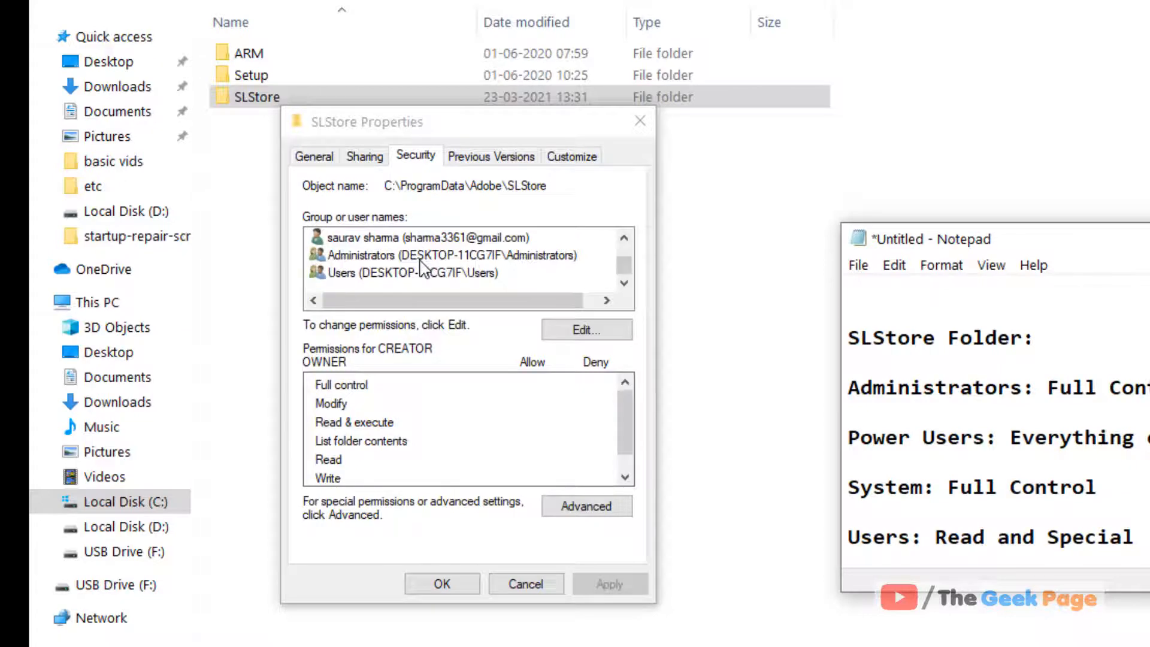
Review the Administrators and personal account entries and enter SLStore's permission editor
left_click(450, 254)
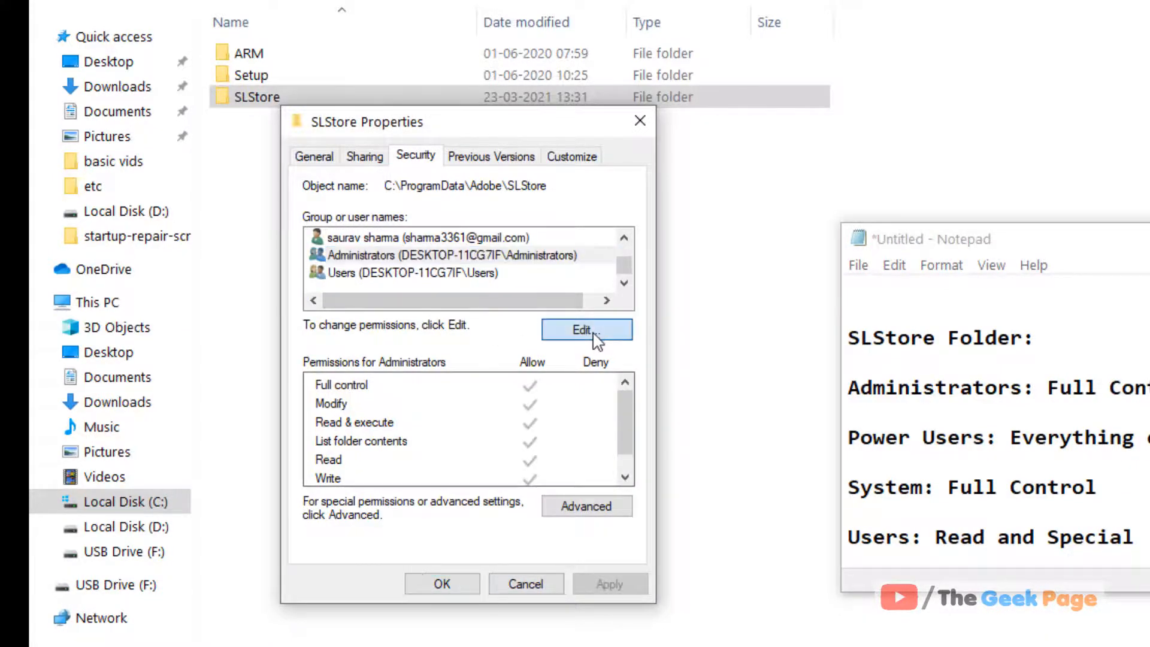
left_click(586, 328)
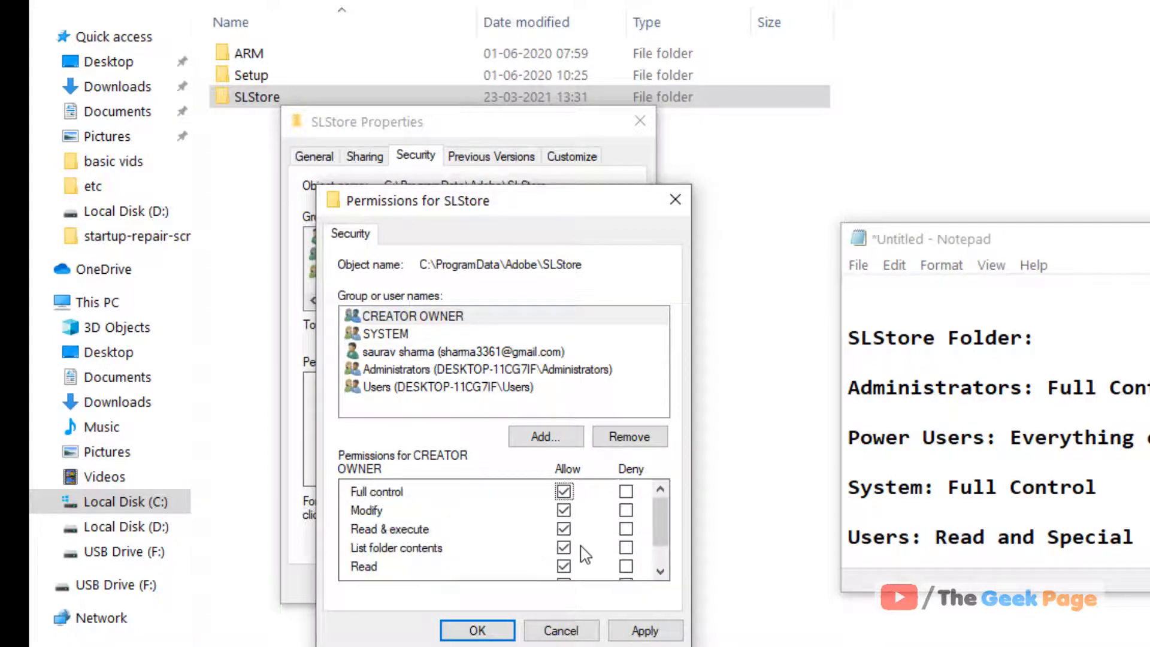
left_click(476, 630)
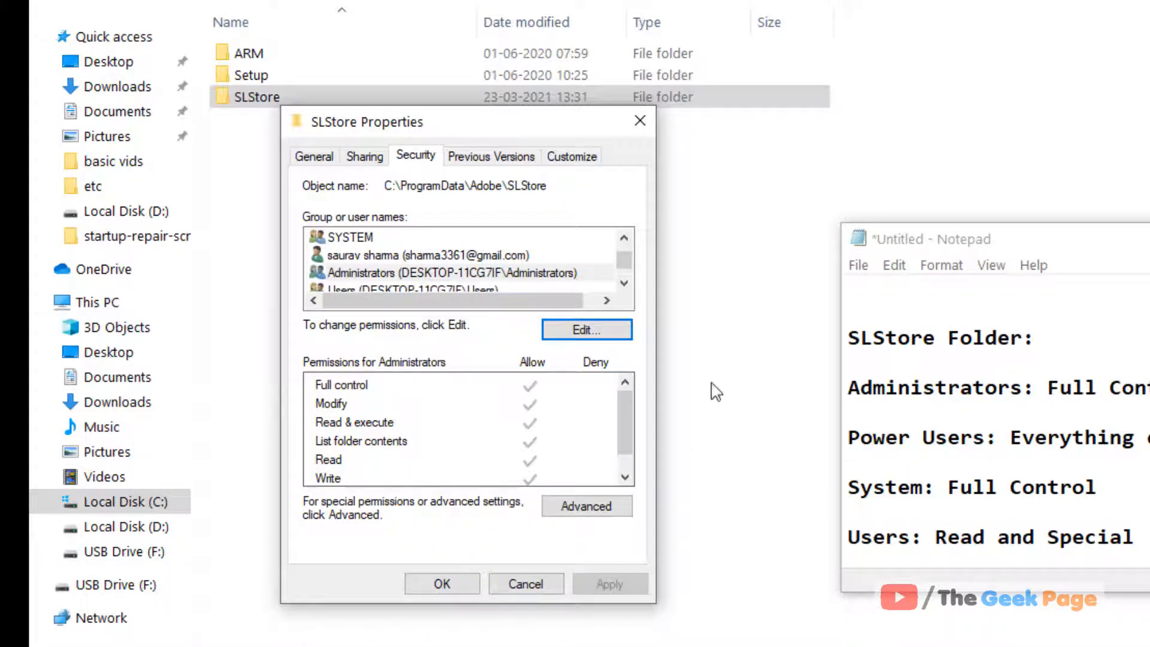
left_click(435, 255)
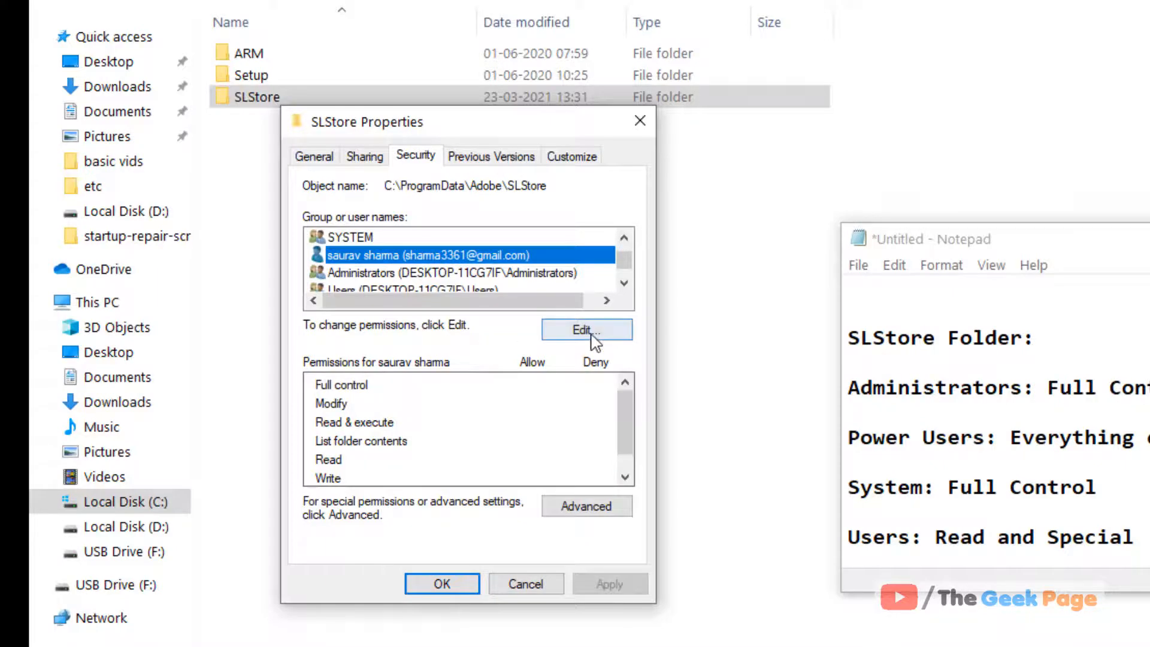
left_click(586, 329)
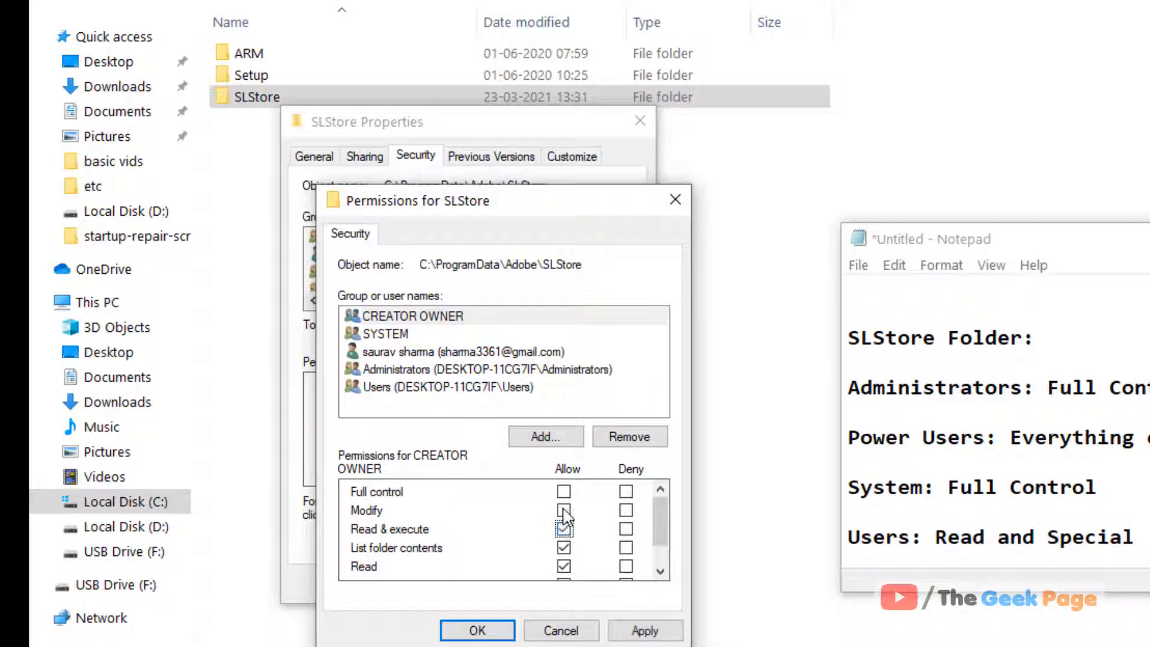
Allow Modify and Full control for CREATOR OWNER and confirm the changes
left_click(563, 510)
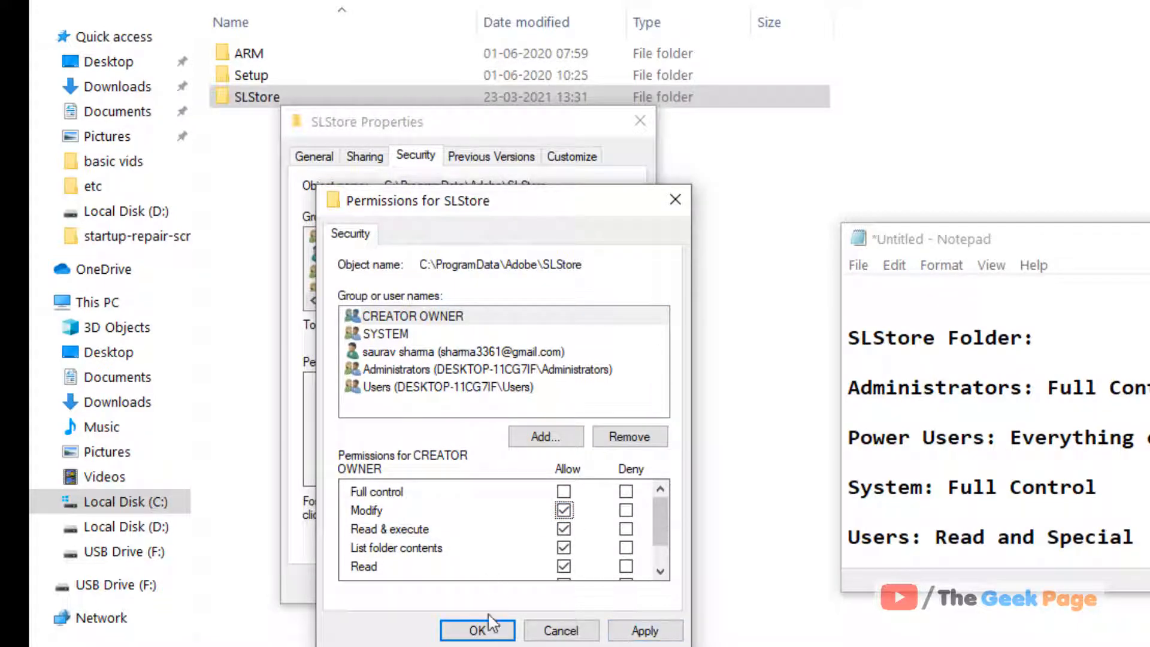
left_click(478, 631)
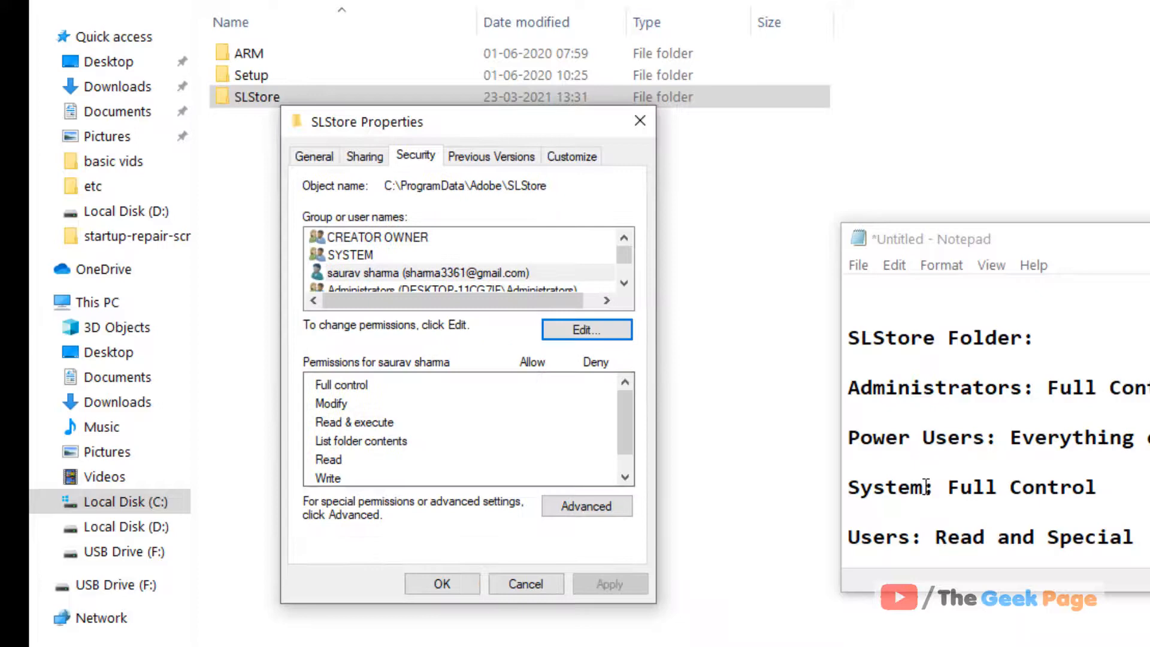
left_click(585, 331)
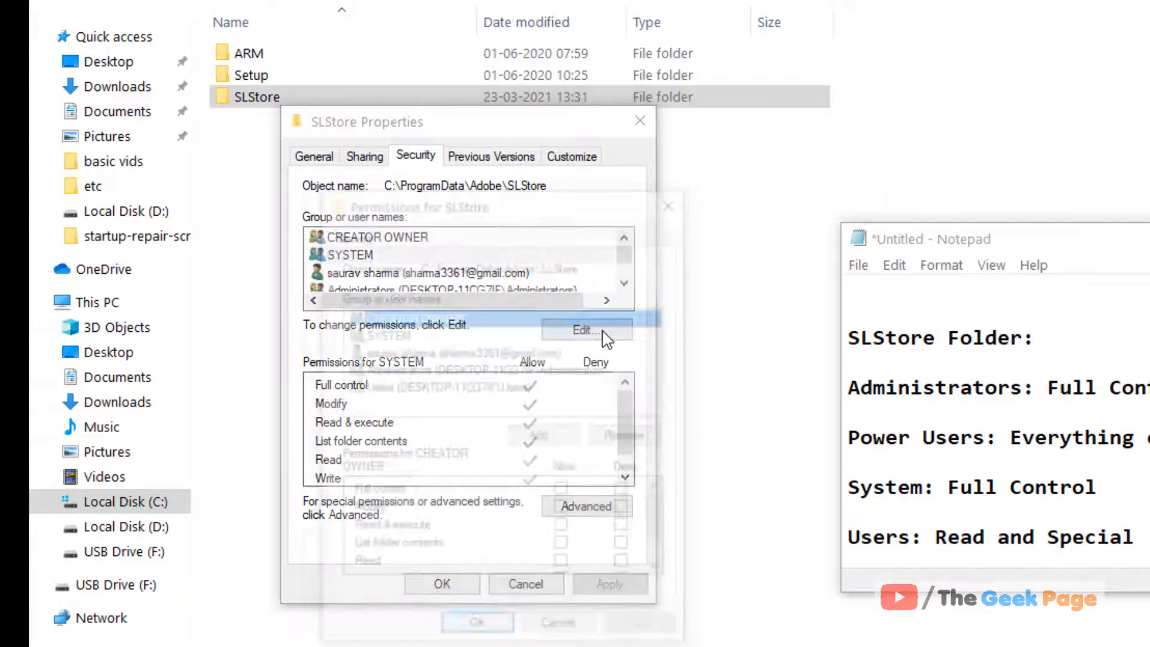
left_click(585, 331)
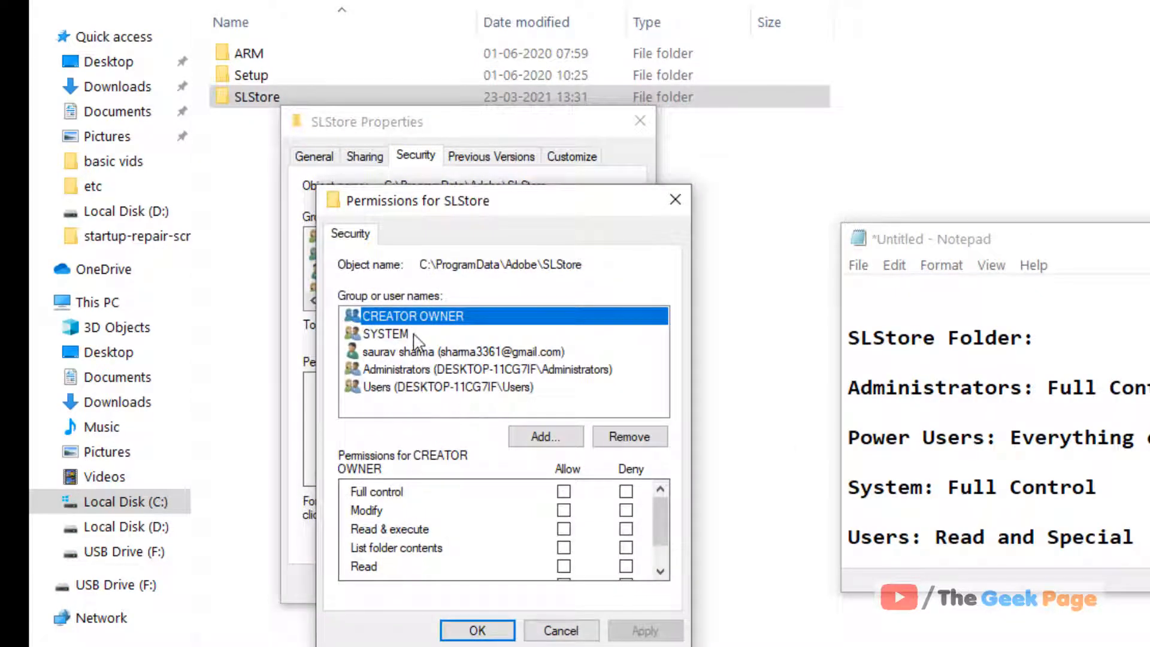
mouse_move(572, 499)
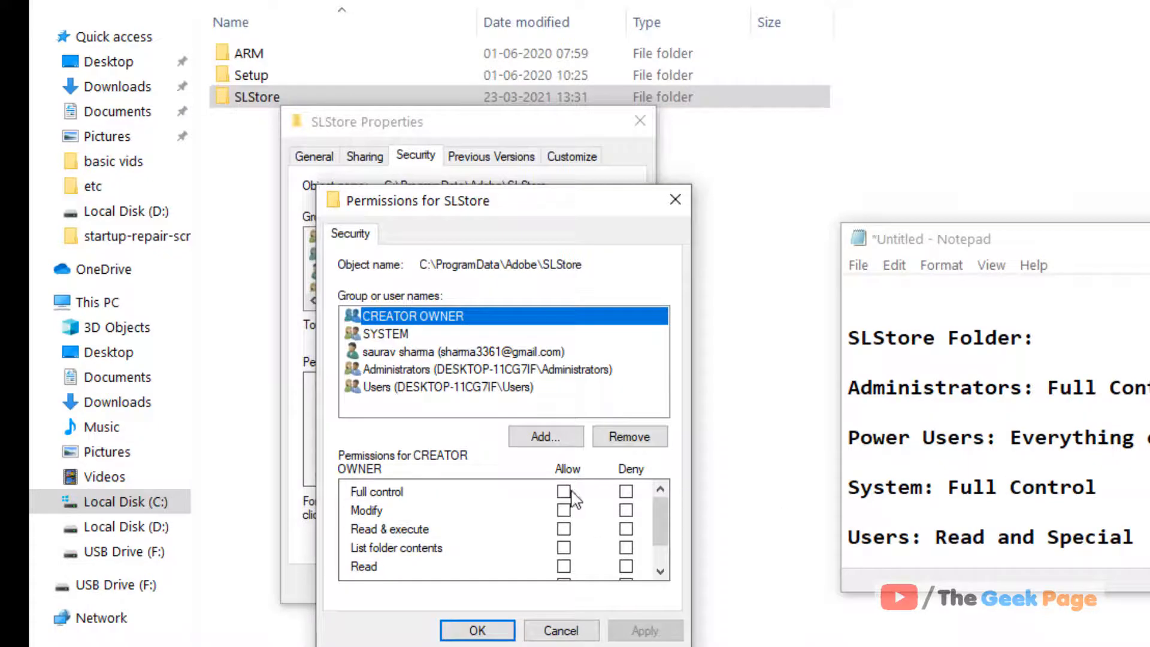
left_click(564, 491)
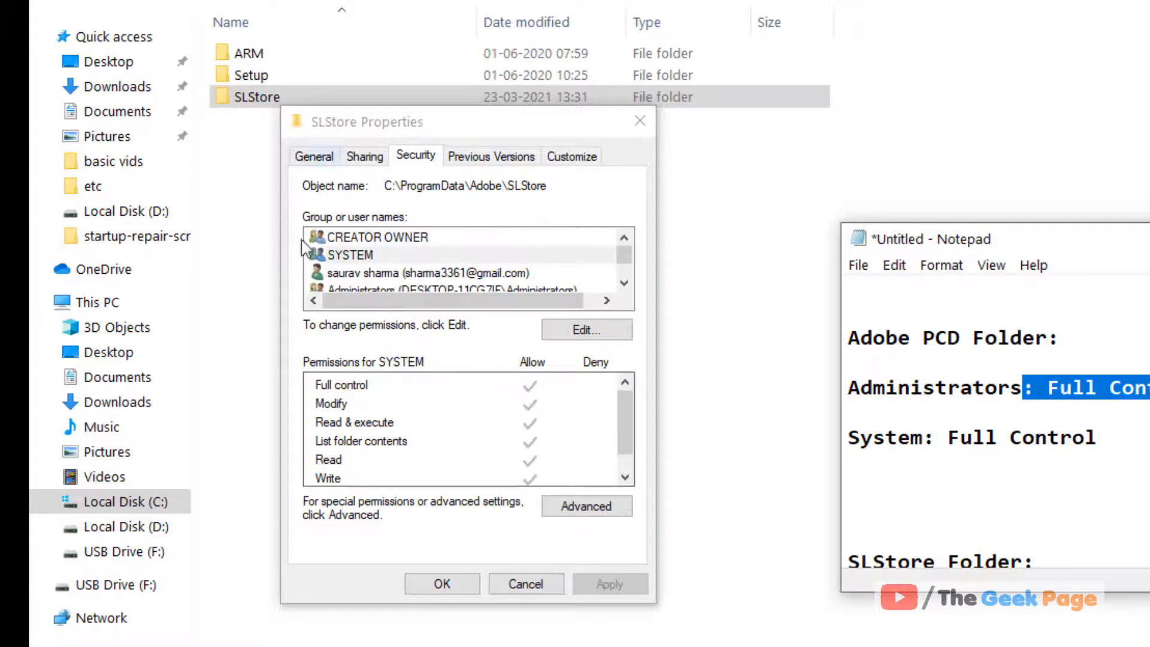
mouse_move(418, 411)
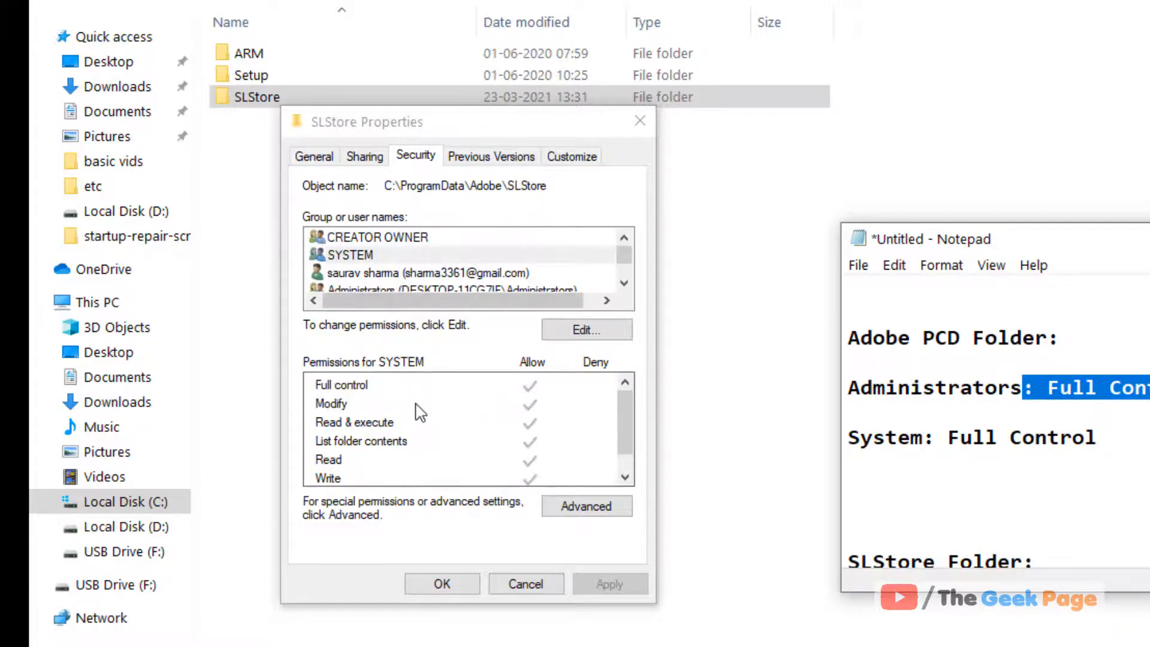
mouse_move(505, 513)
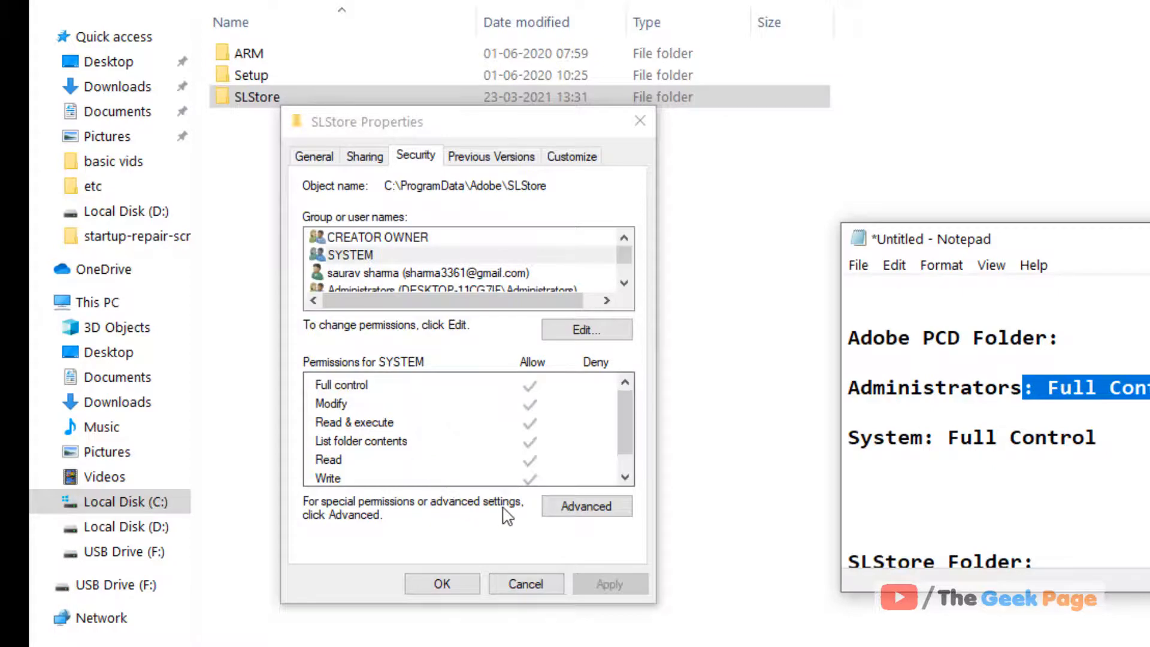
In SLStore's Advanced security settings, enable replacing all child object permissions from this folder
left_click(586, 505)
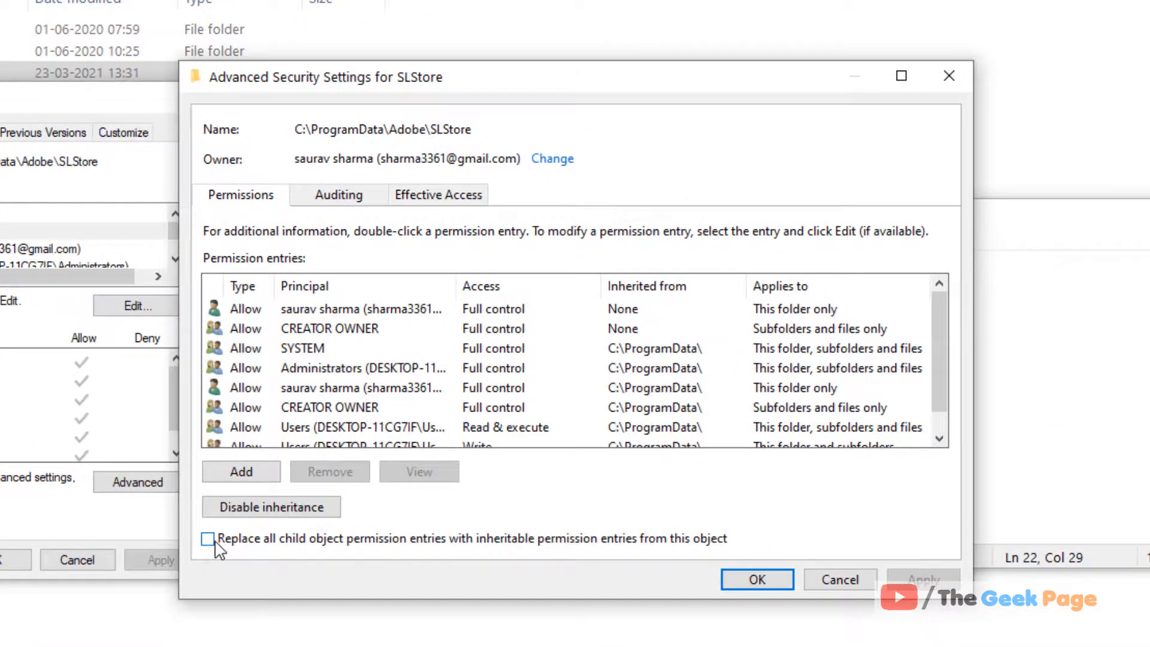
left_click(208, 538)
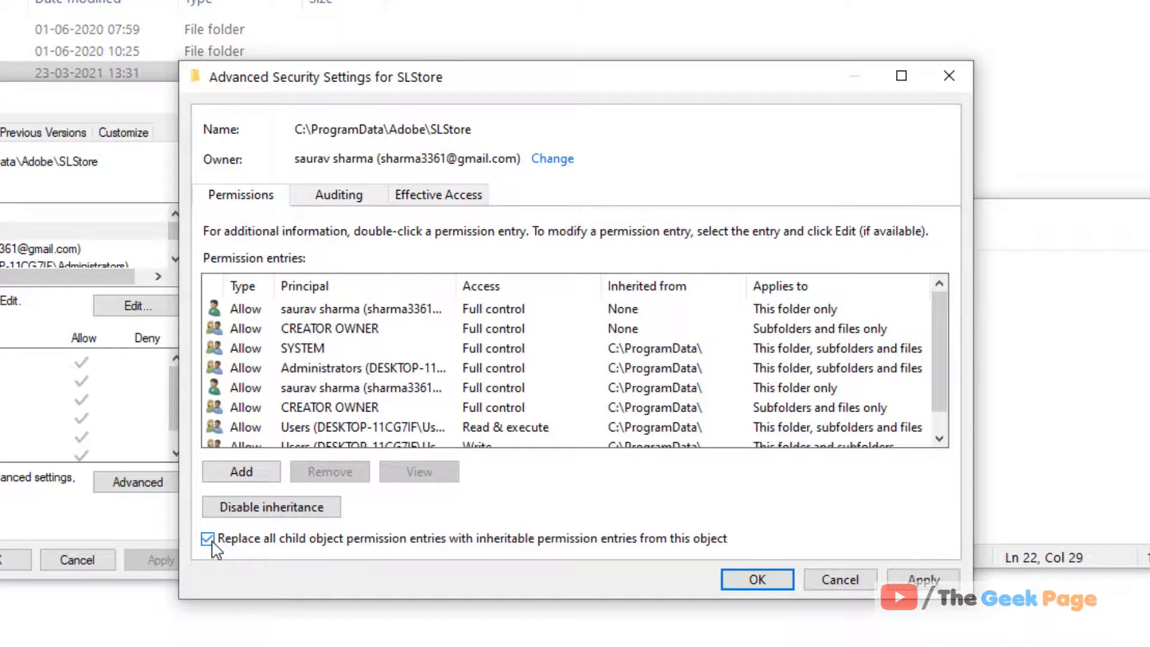